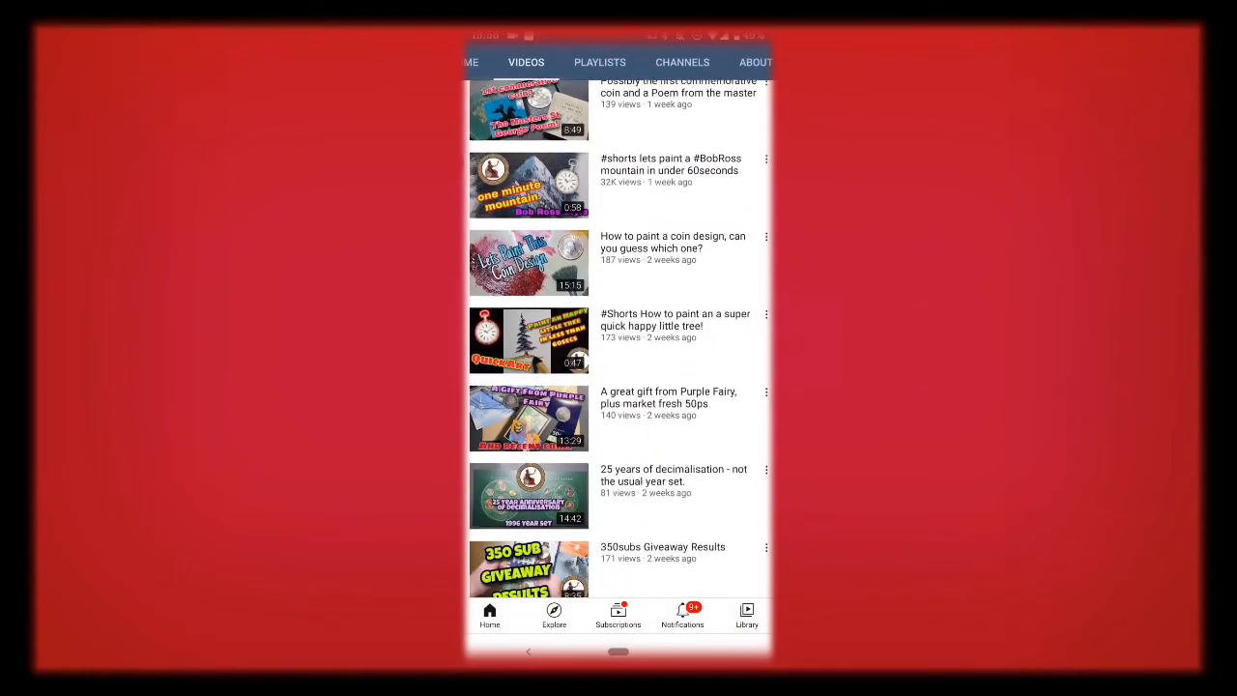
scroll(down, 3)
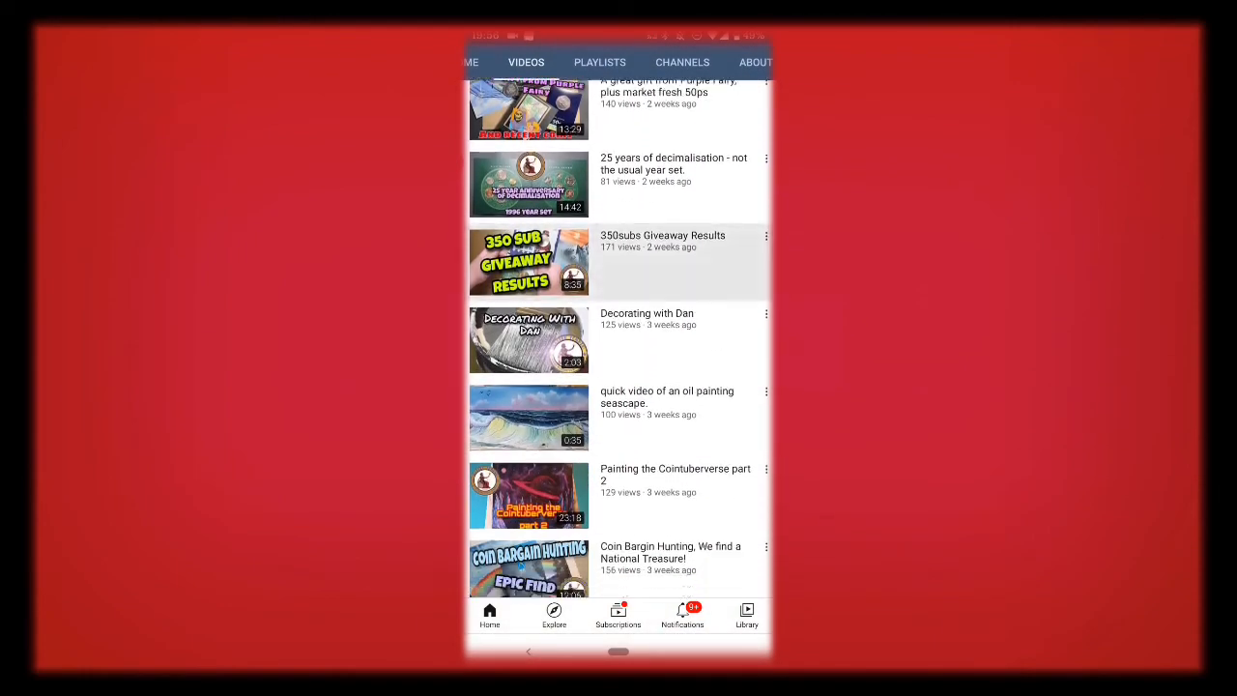
scroll(down, 3)
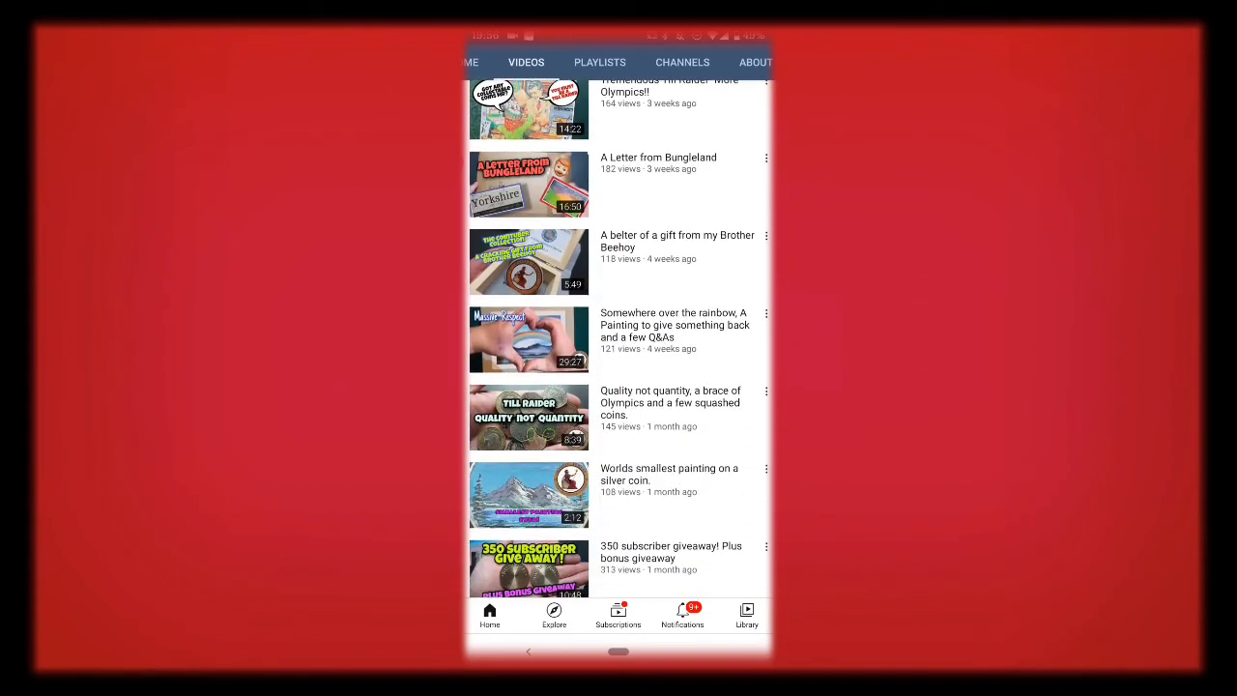
scroll(down, 3)
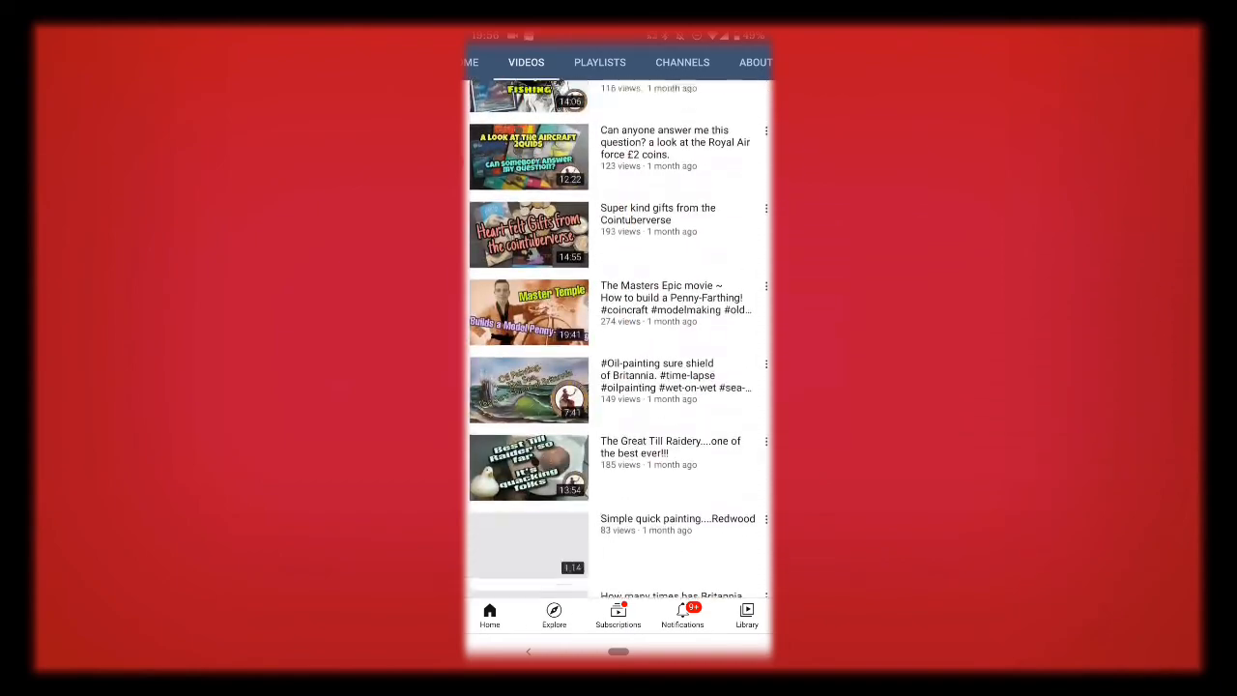